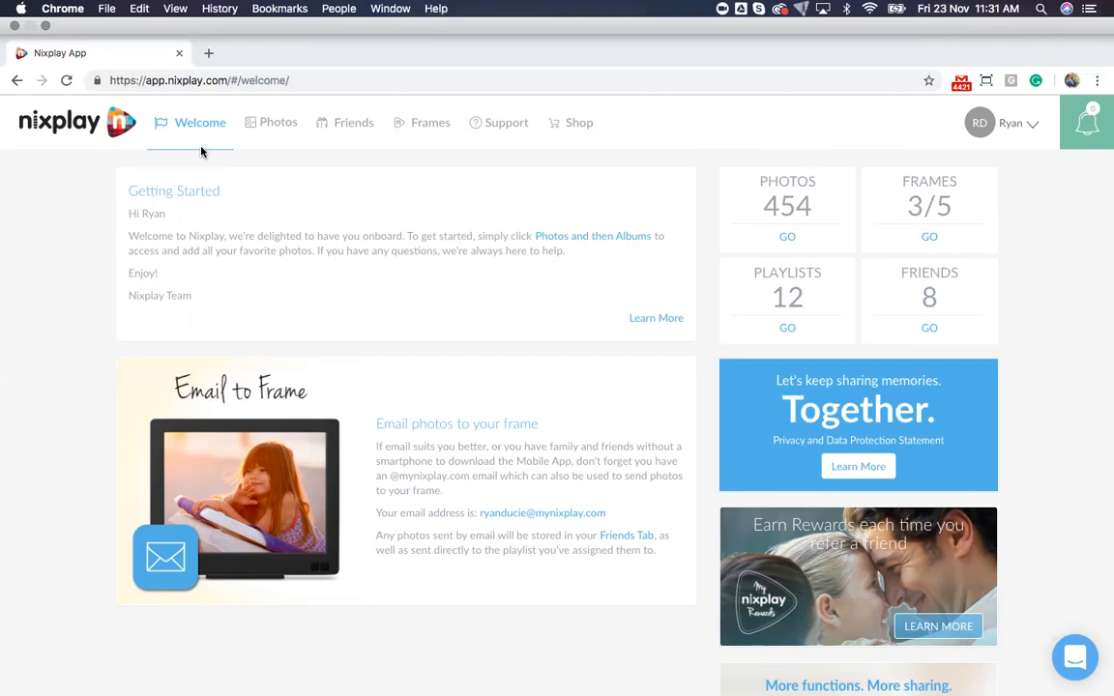
mouse_move(17, 100)
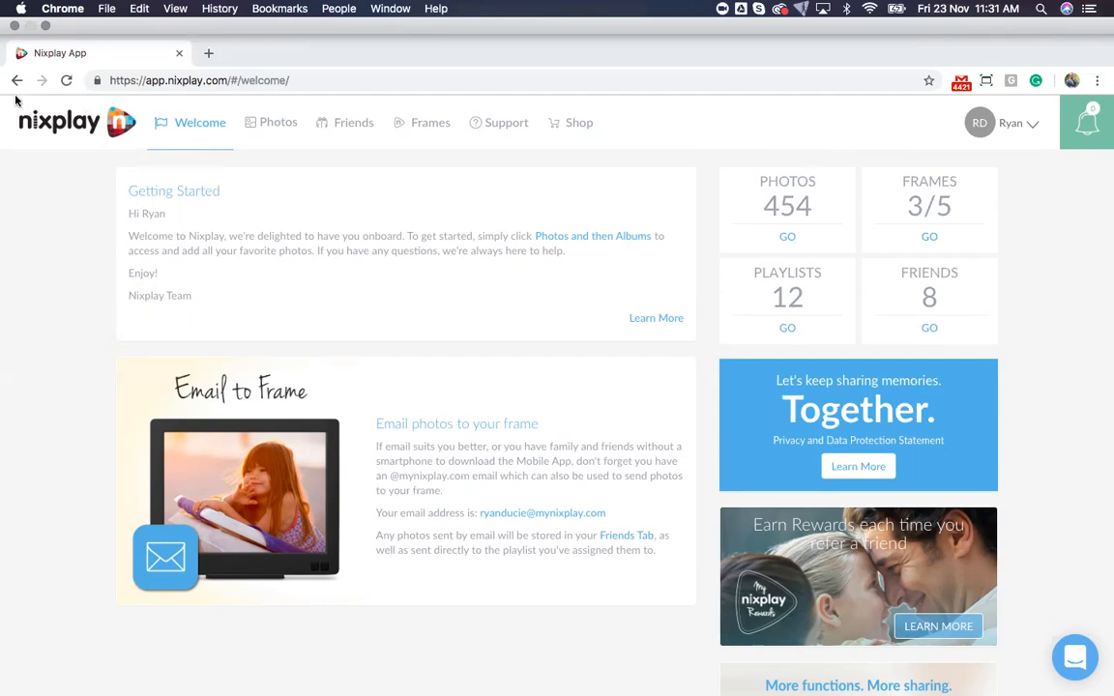
mouse_move(278, 131)
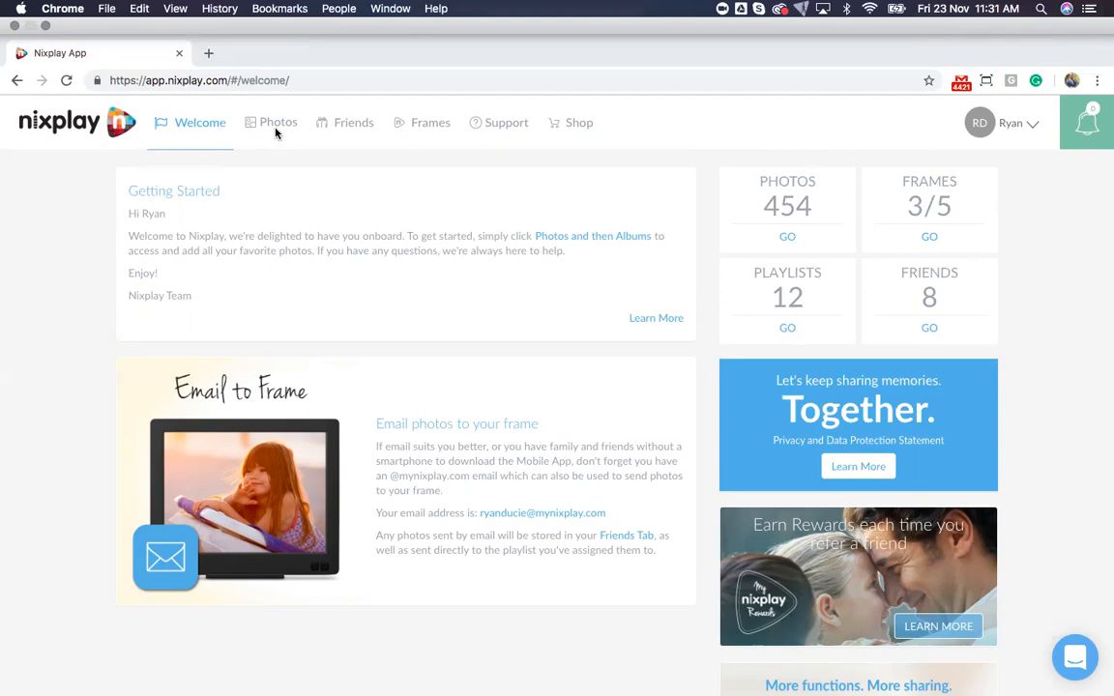
- Create an album named 'Demo Album' from the Albums list and open it empty
click(278, 124)
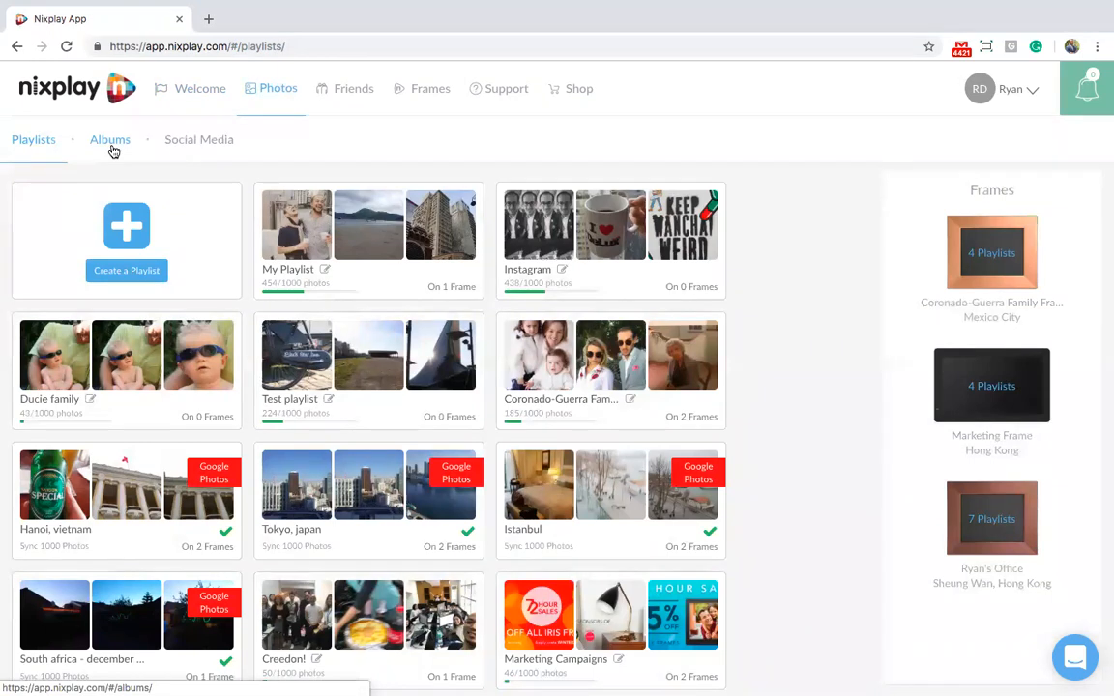
click(108, 139)
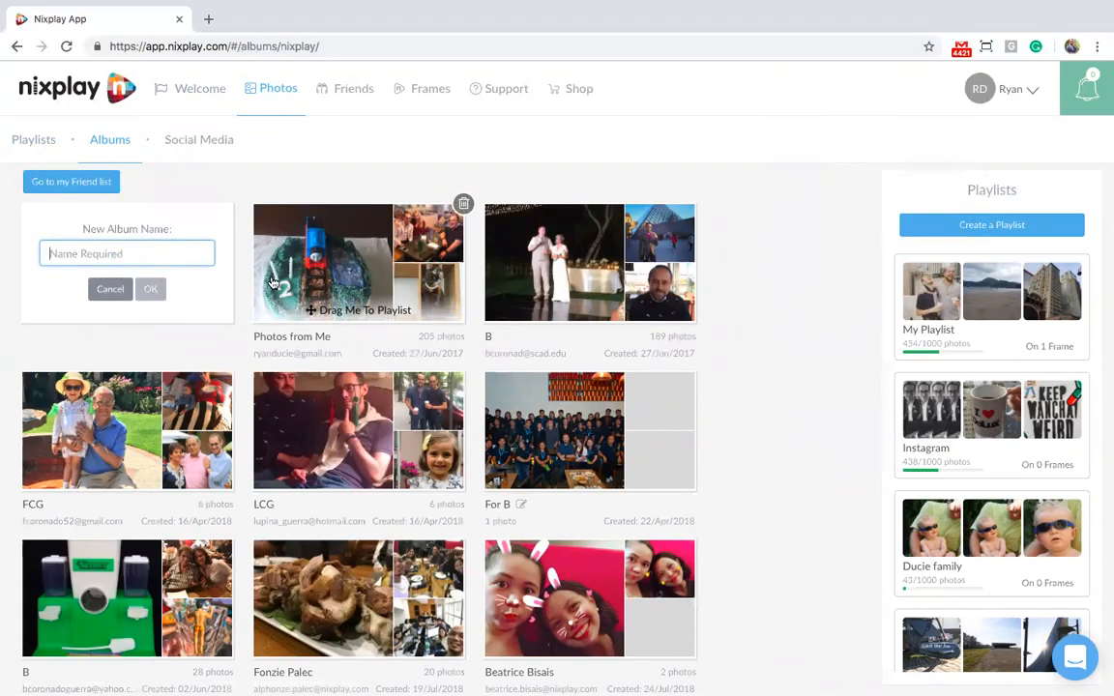
text(Demo Album)
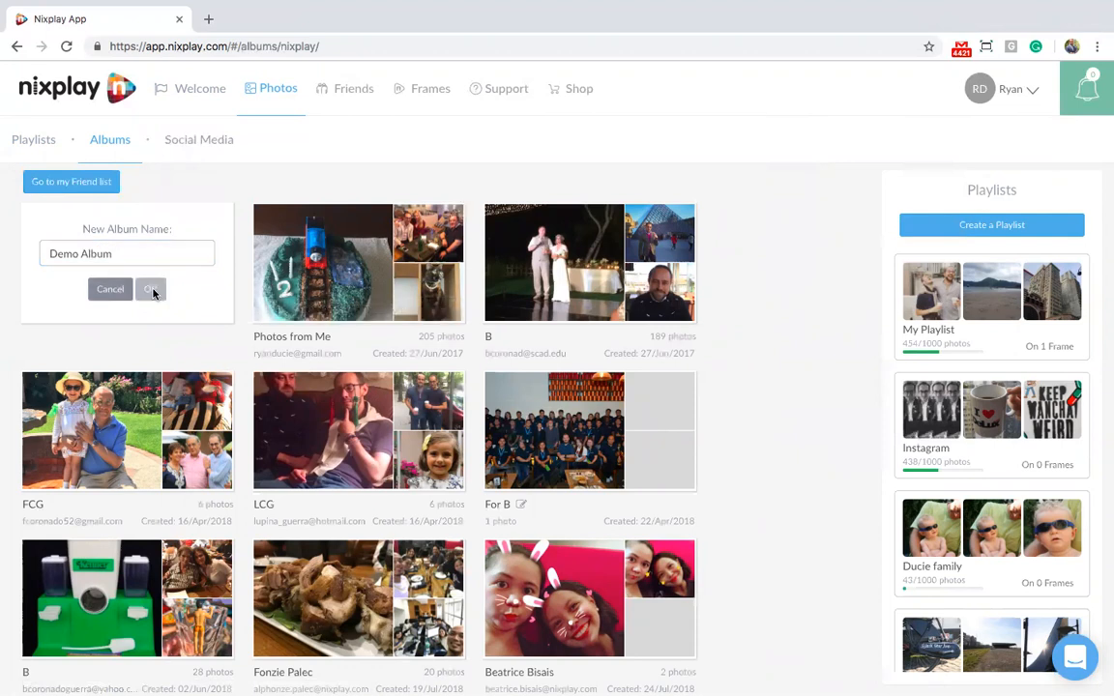
click(151, 290)
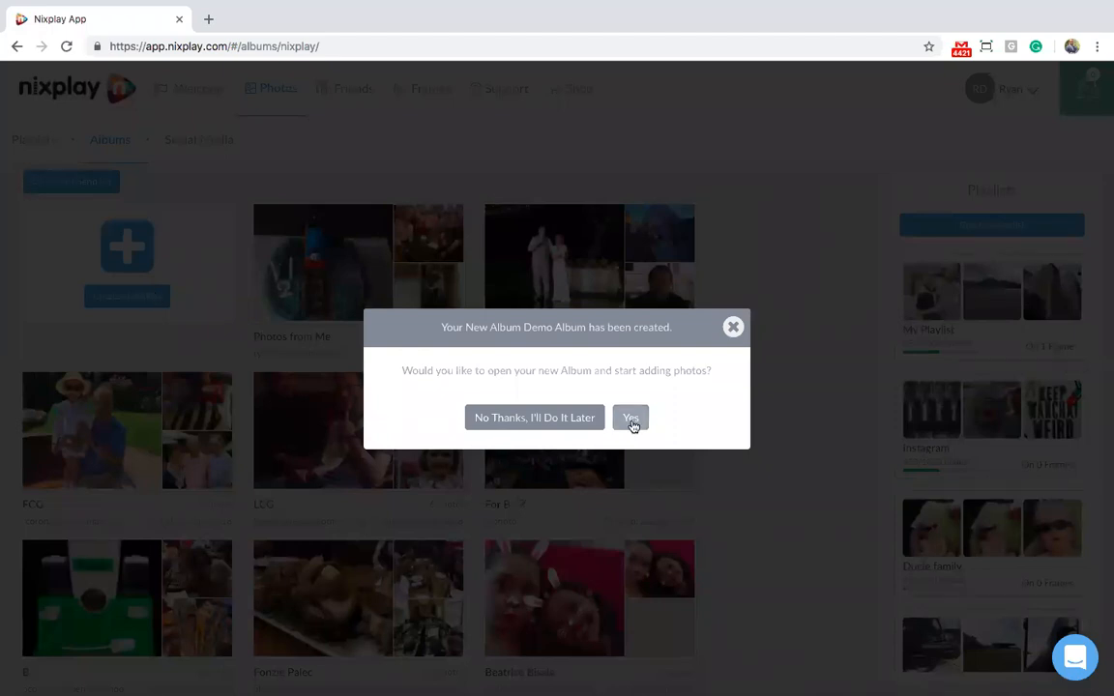
click(630, 418)
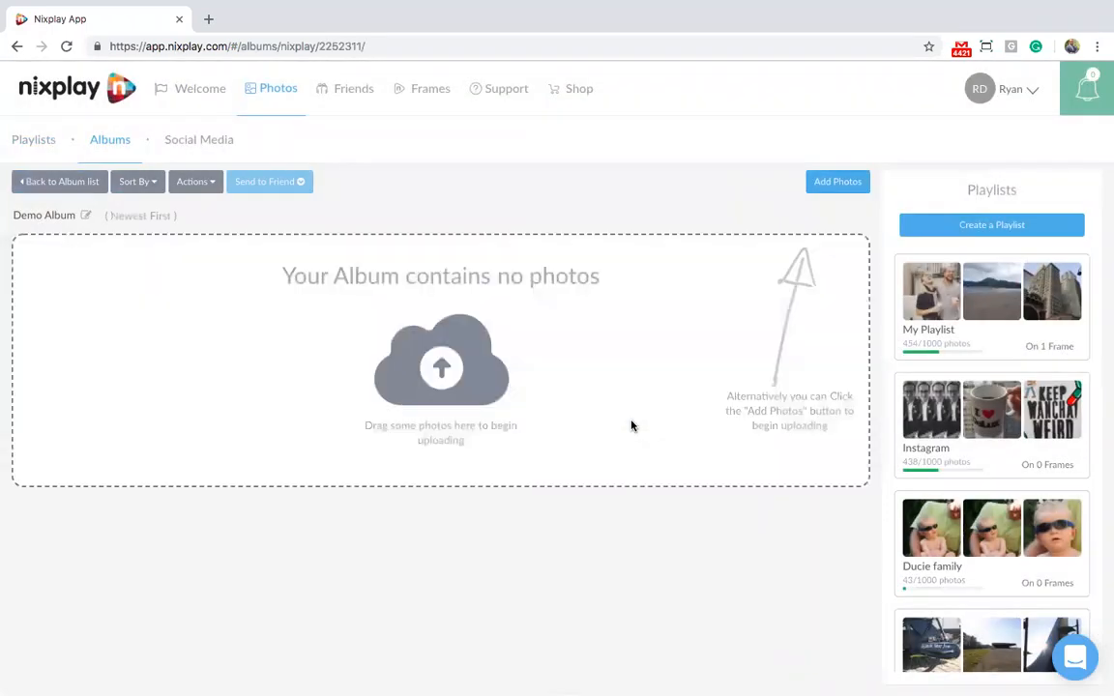
mouse_move(677, 307)
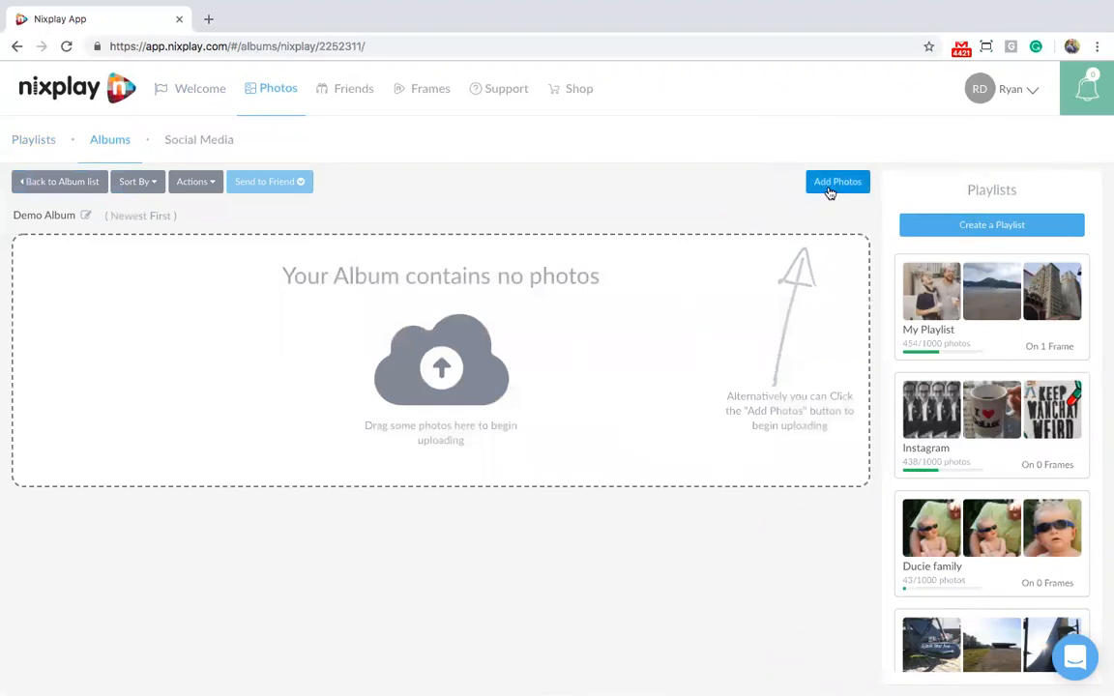
- Upload all photos from the My Photos > Family folder into Demo Album
click(837, 181)
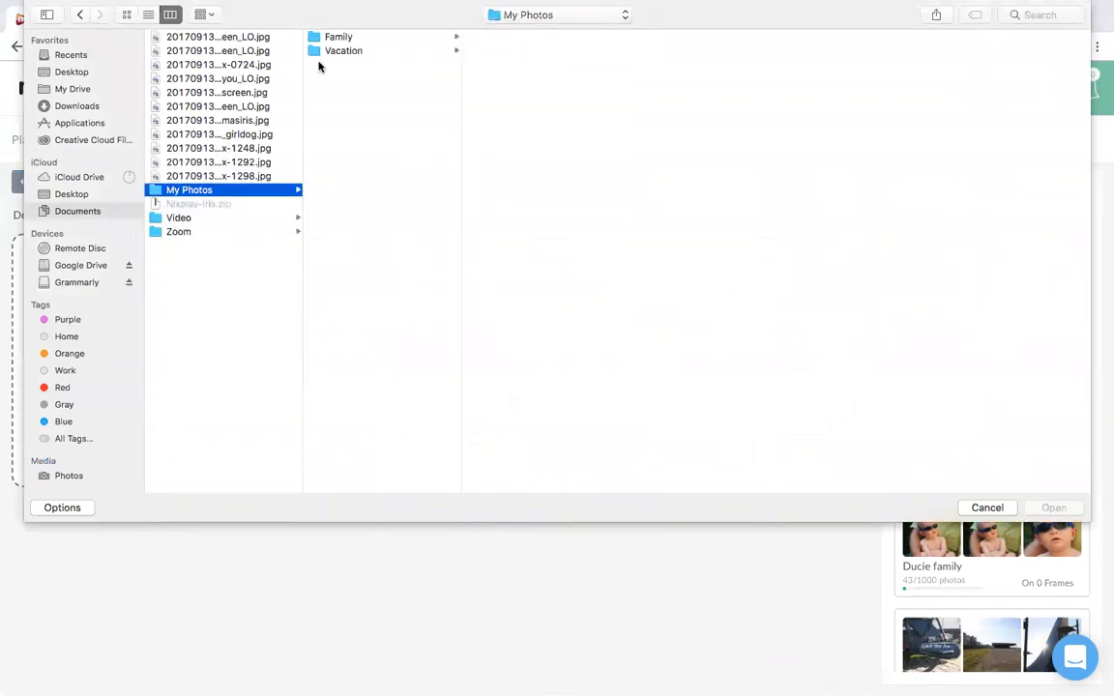
click(339, 35)
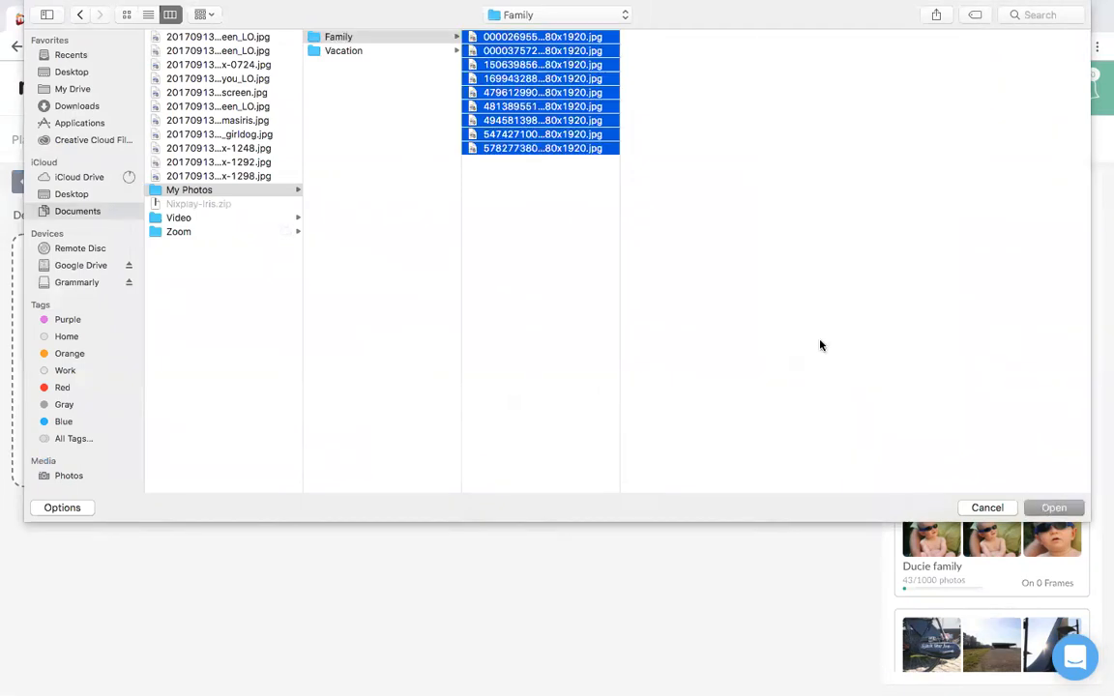
click(986, 507)
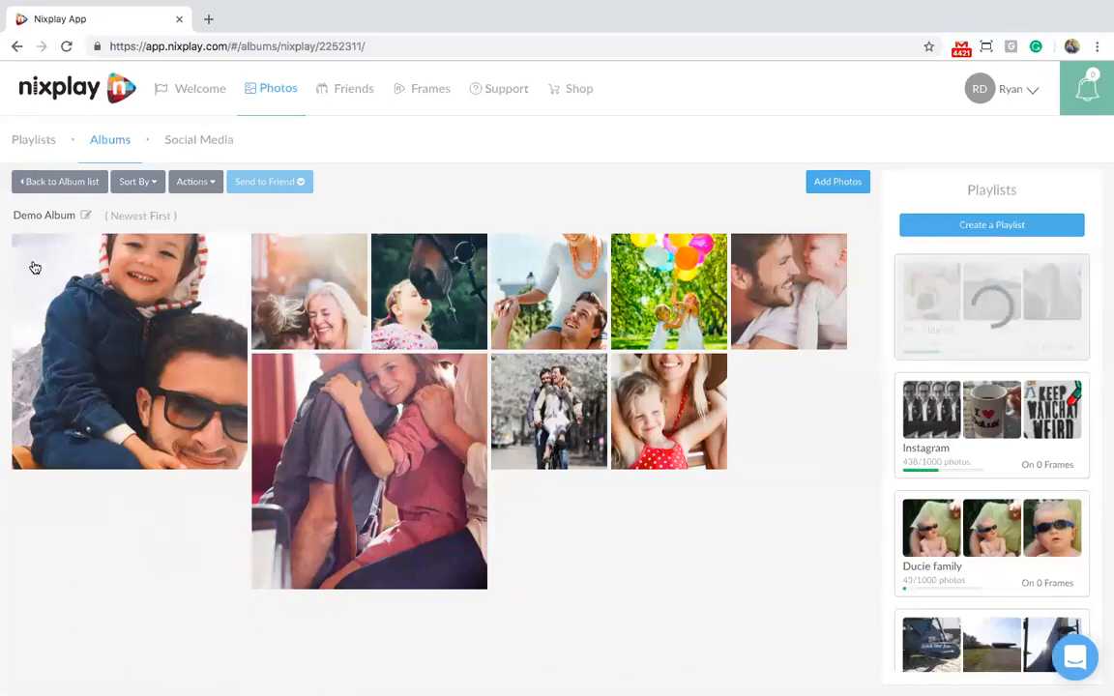
- Select all album photos, add them to the Ducie family playlist and save it
click(194, 182)
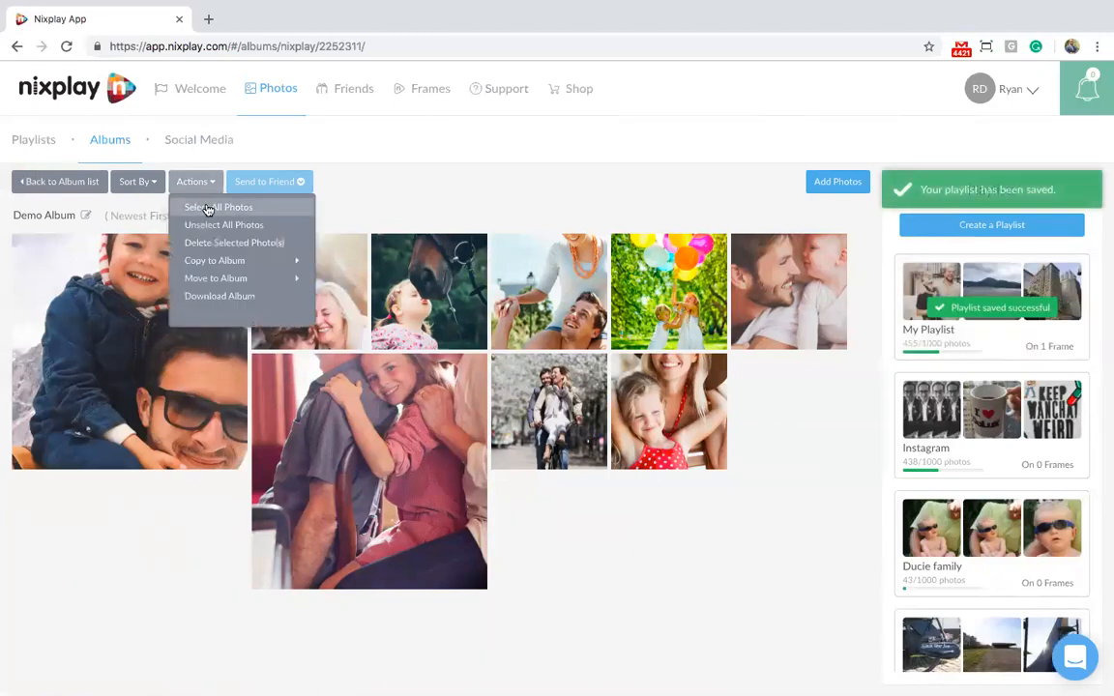
click(219, 207)
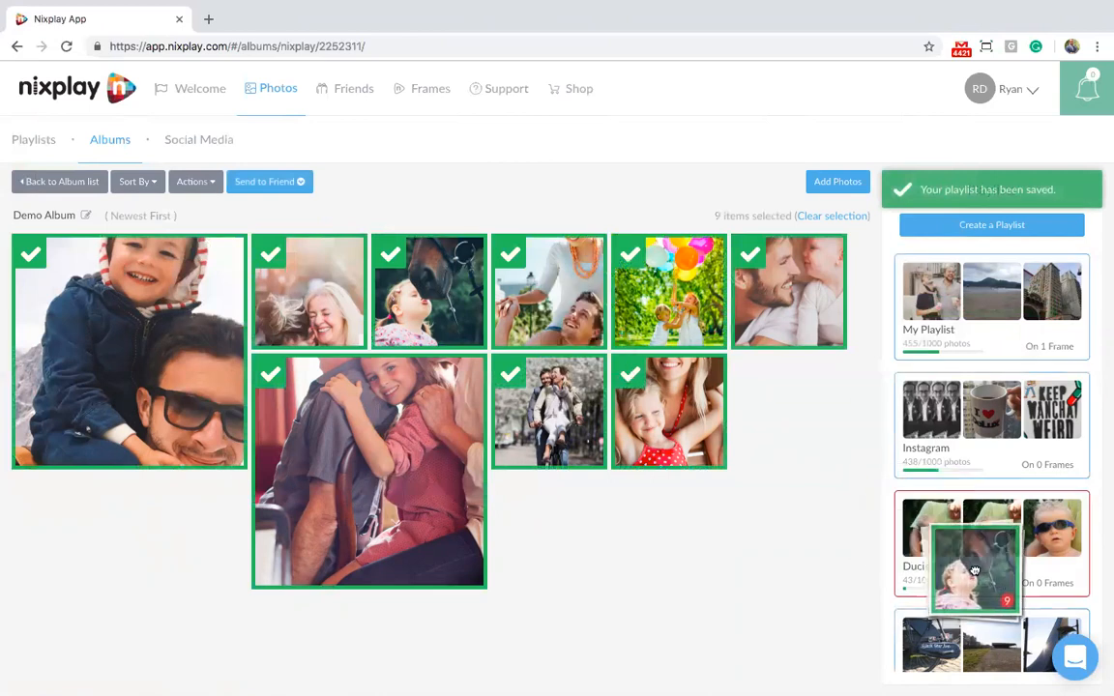
click(832, 216)
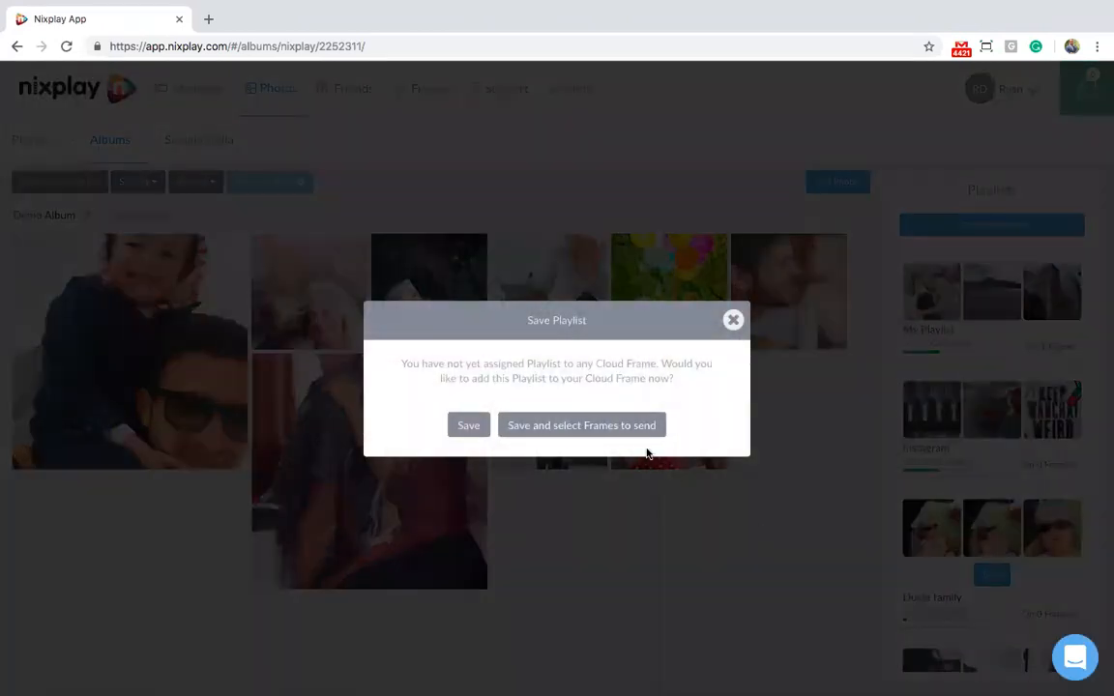
click(468, 426)
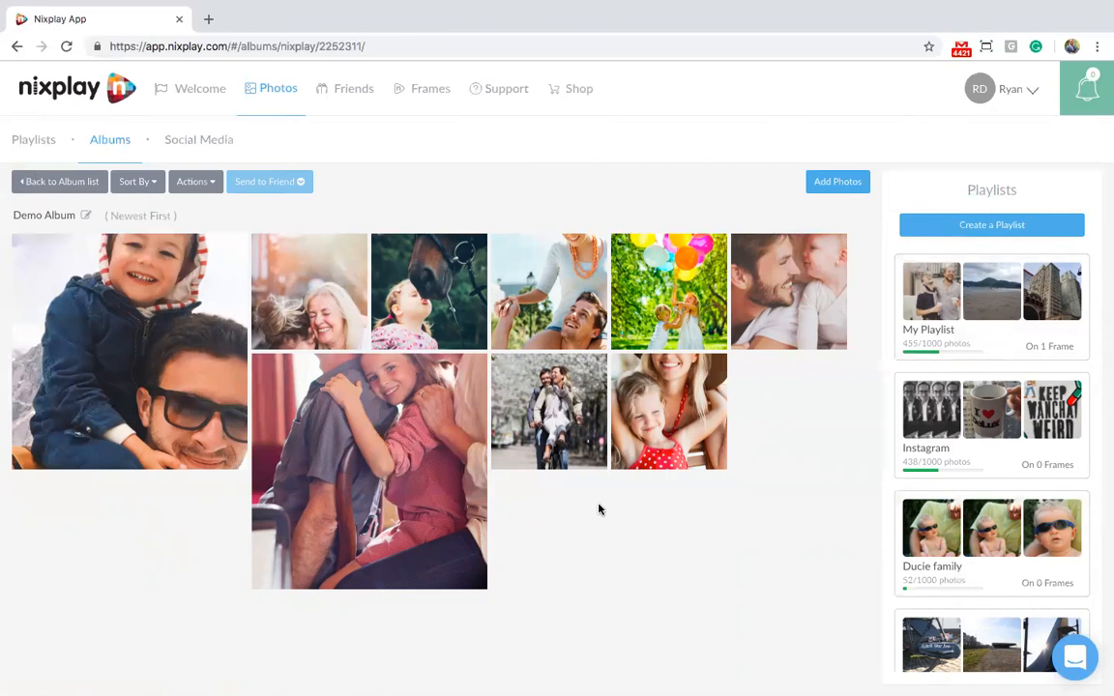
- Give the boy-on-shoulders photo the caption 'Hi there' and save it
click(127, 352)
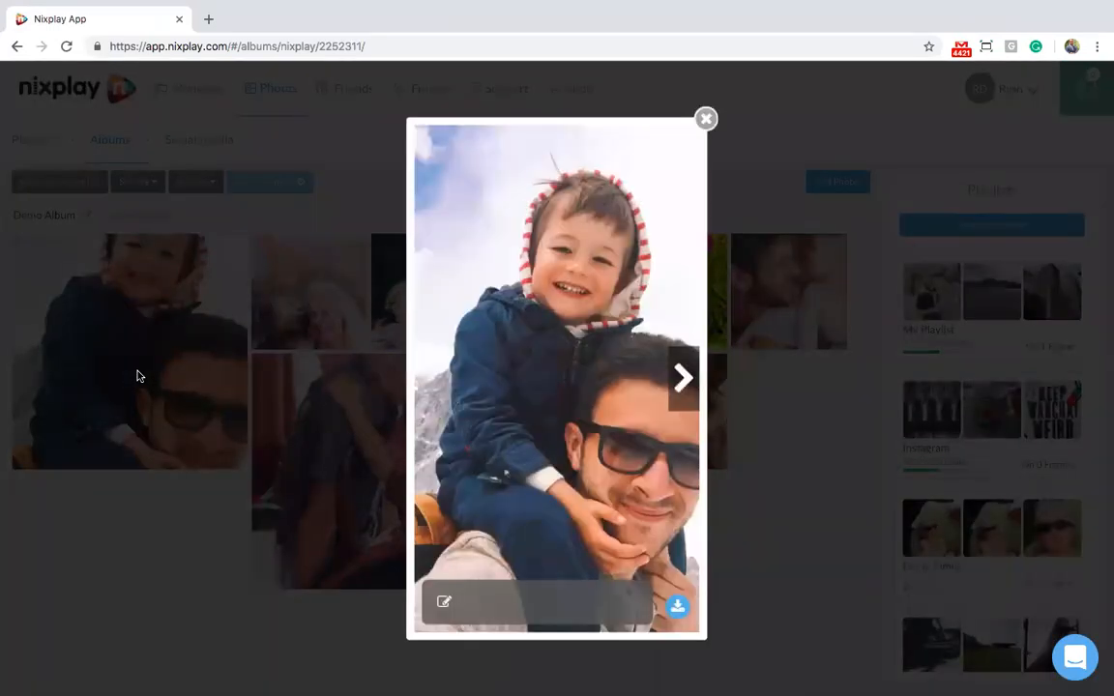
mouse_move(365, 538)
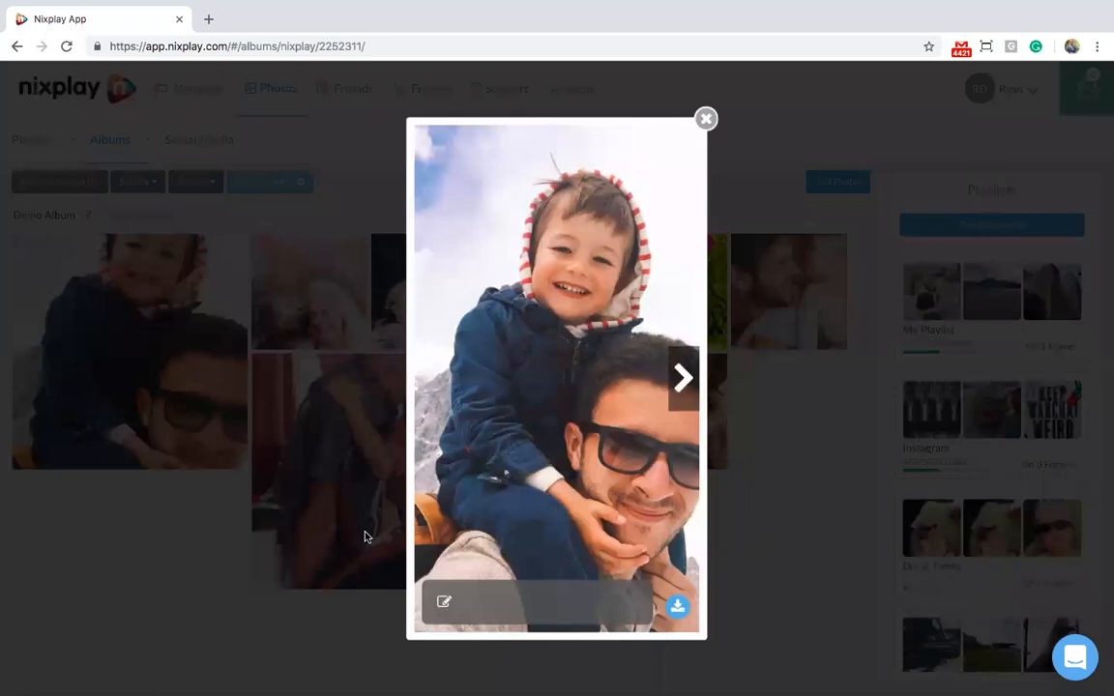
mouse_move(449, 573)
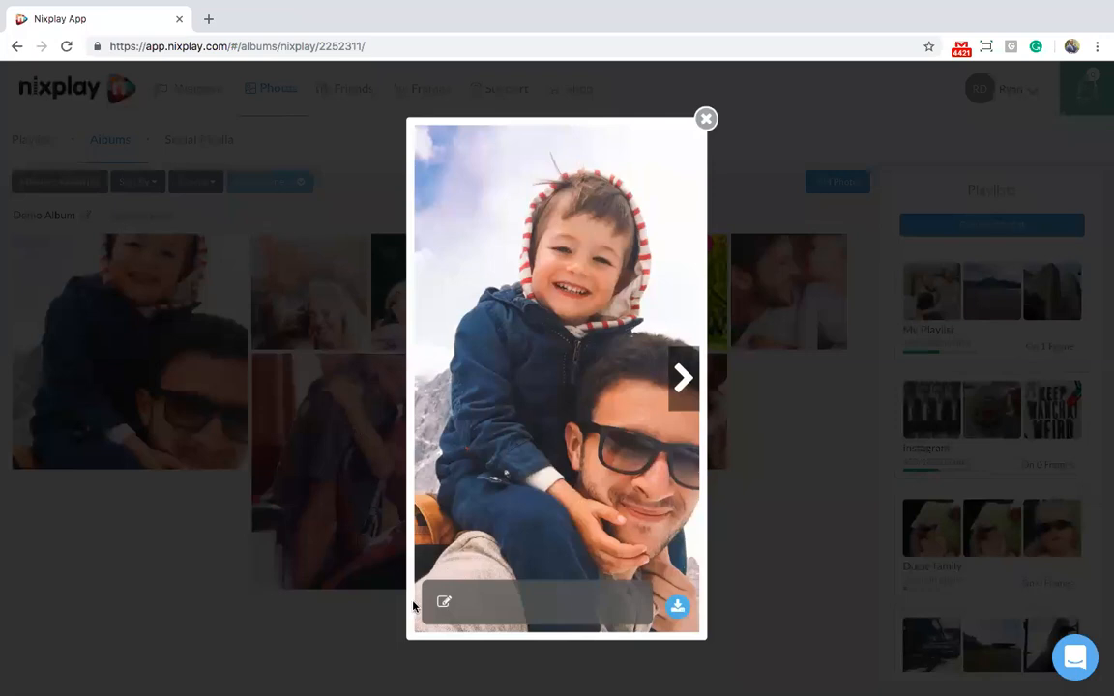
text(H)
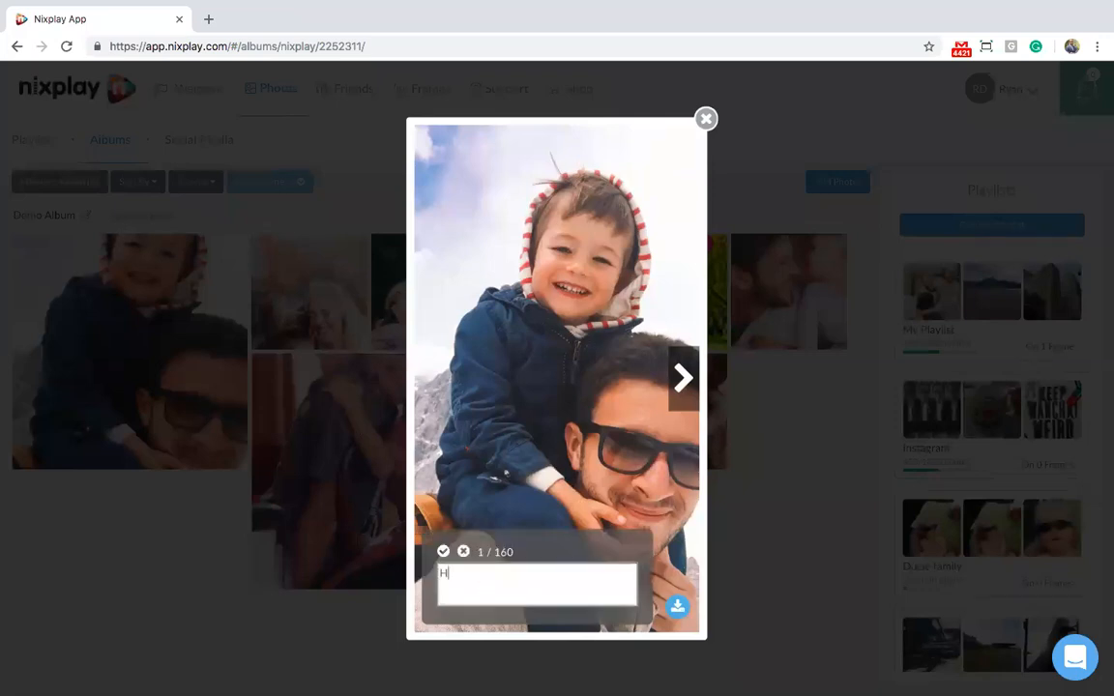
text(i there)
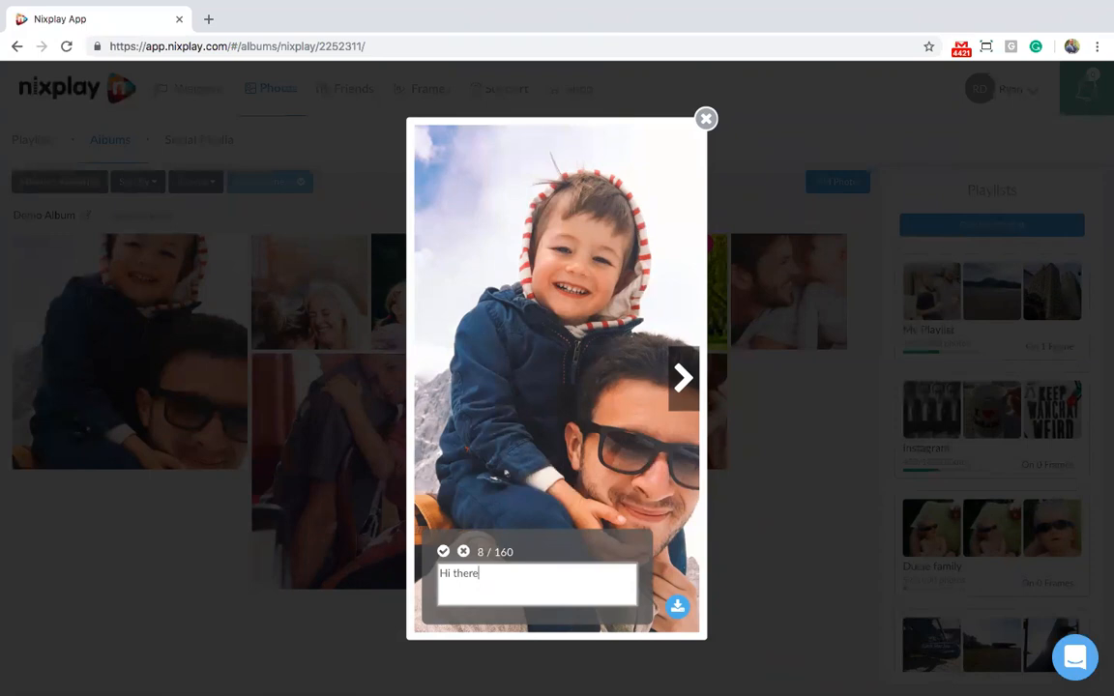
mouse_move(515, 542)
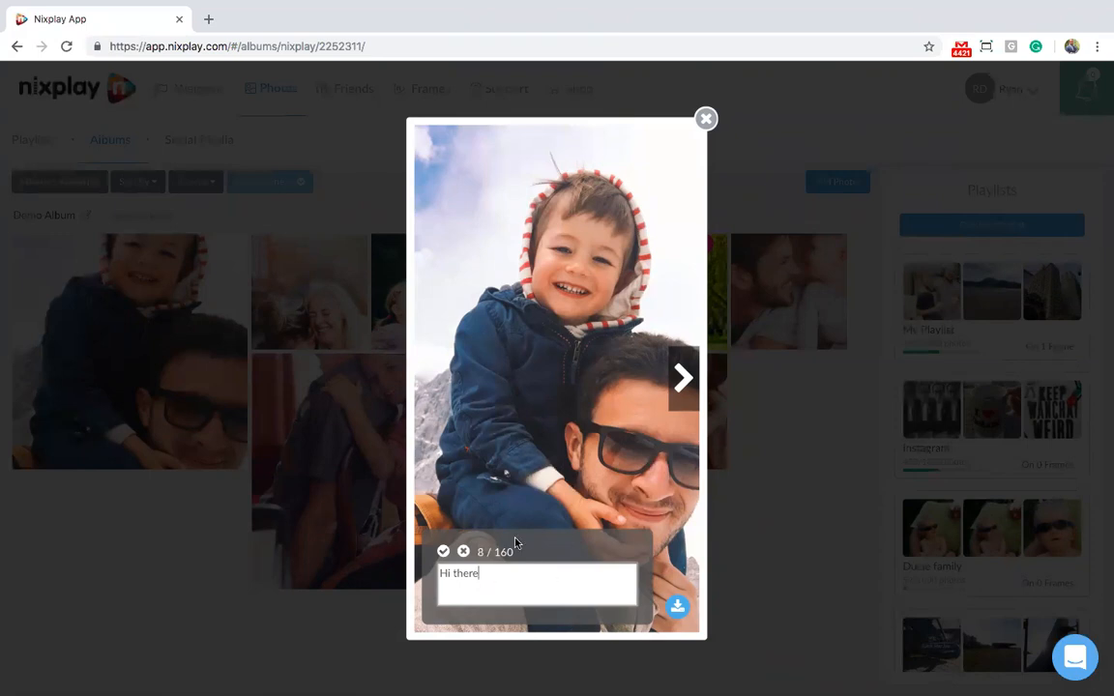
click(443, 551)
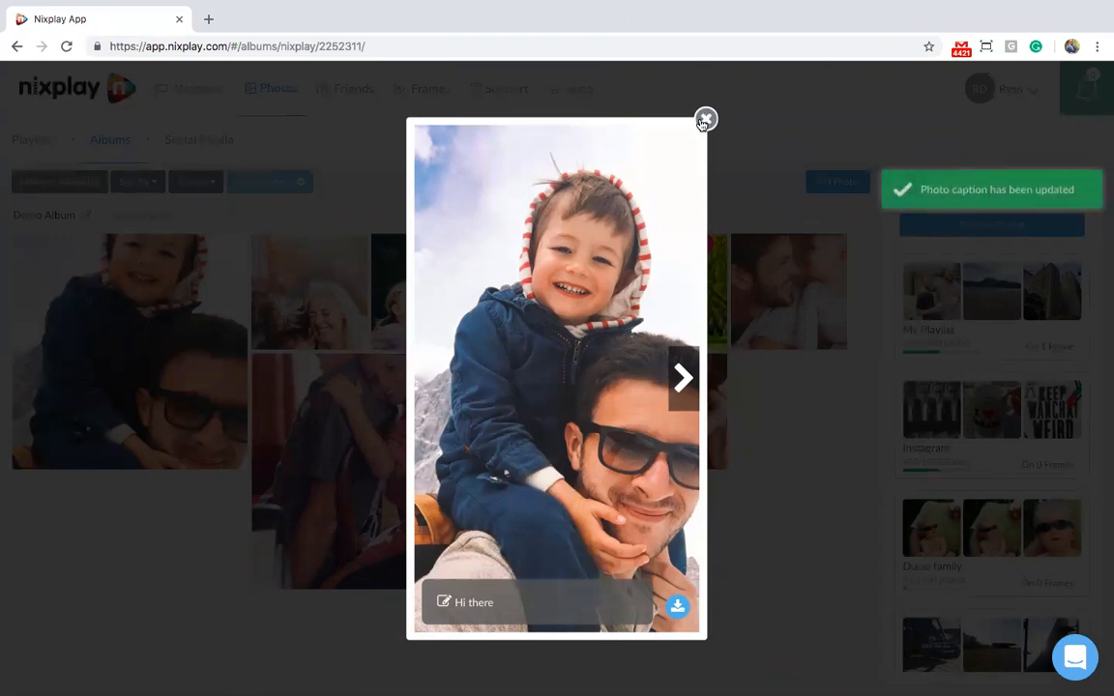
click(706, 118)
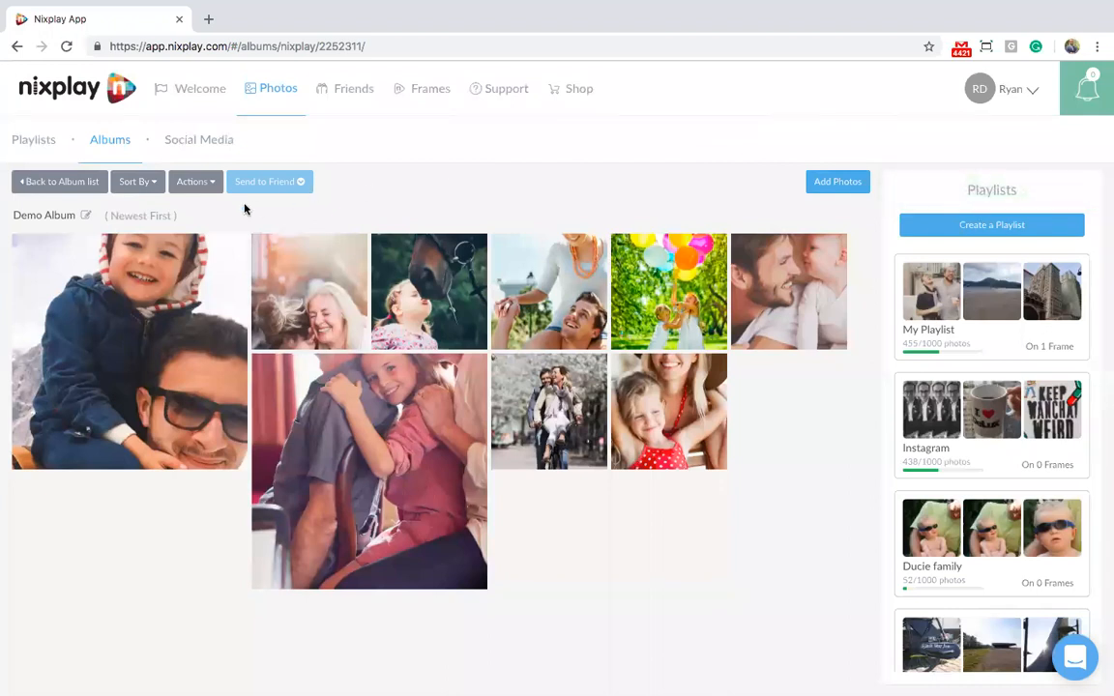
- Show the Actions menu of bulk operations for Demo Album's photos
click(193, 182)
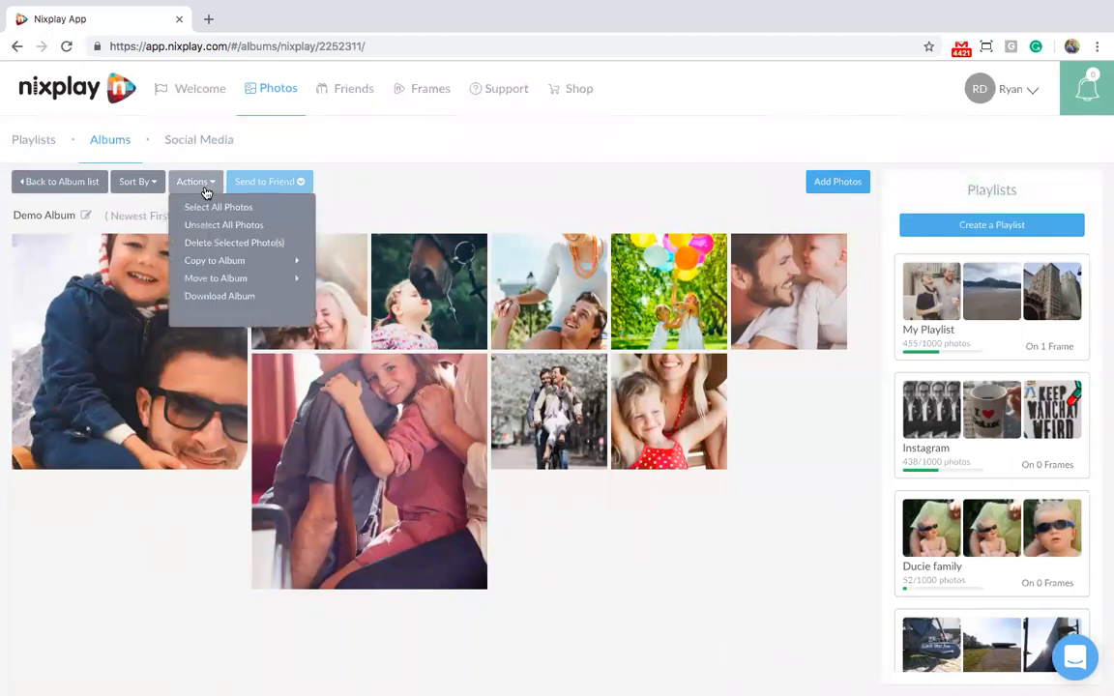
mouse_move(217, 207)
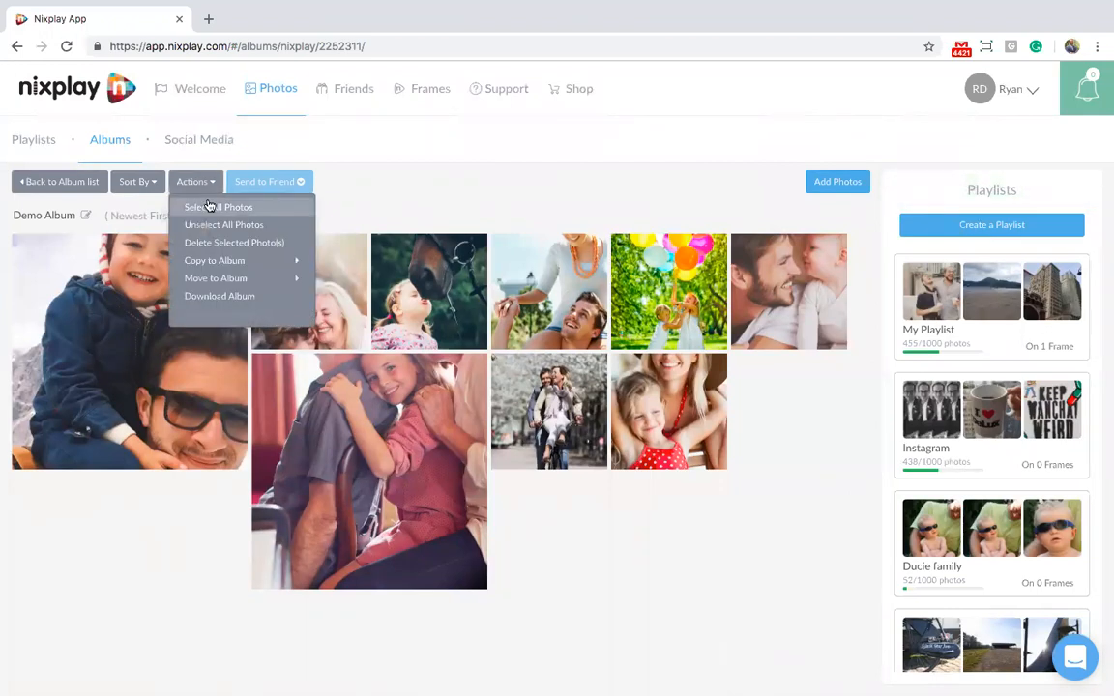